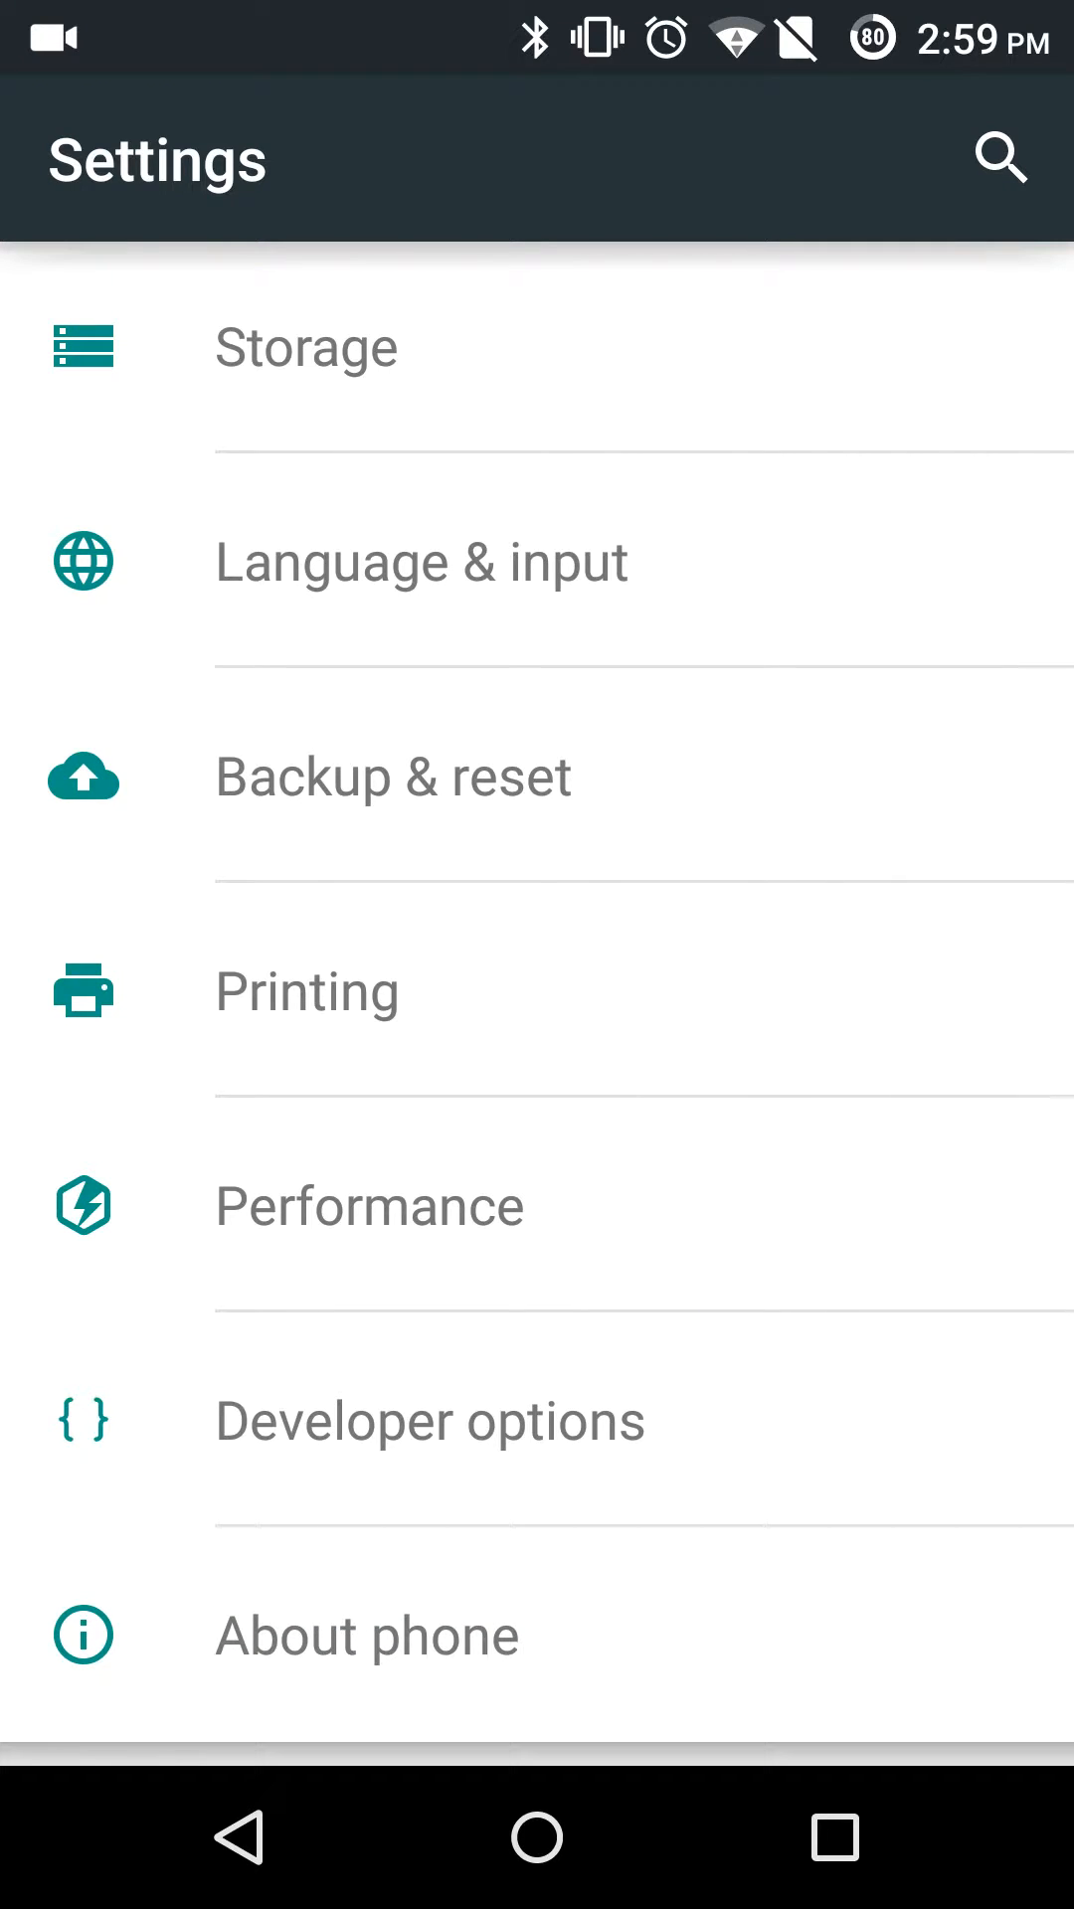
Step: Leave the Performance settings and go to the Battery screen from the main Settings list
{"action": "left_click", "coordinate": [370, 1205]}
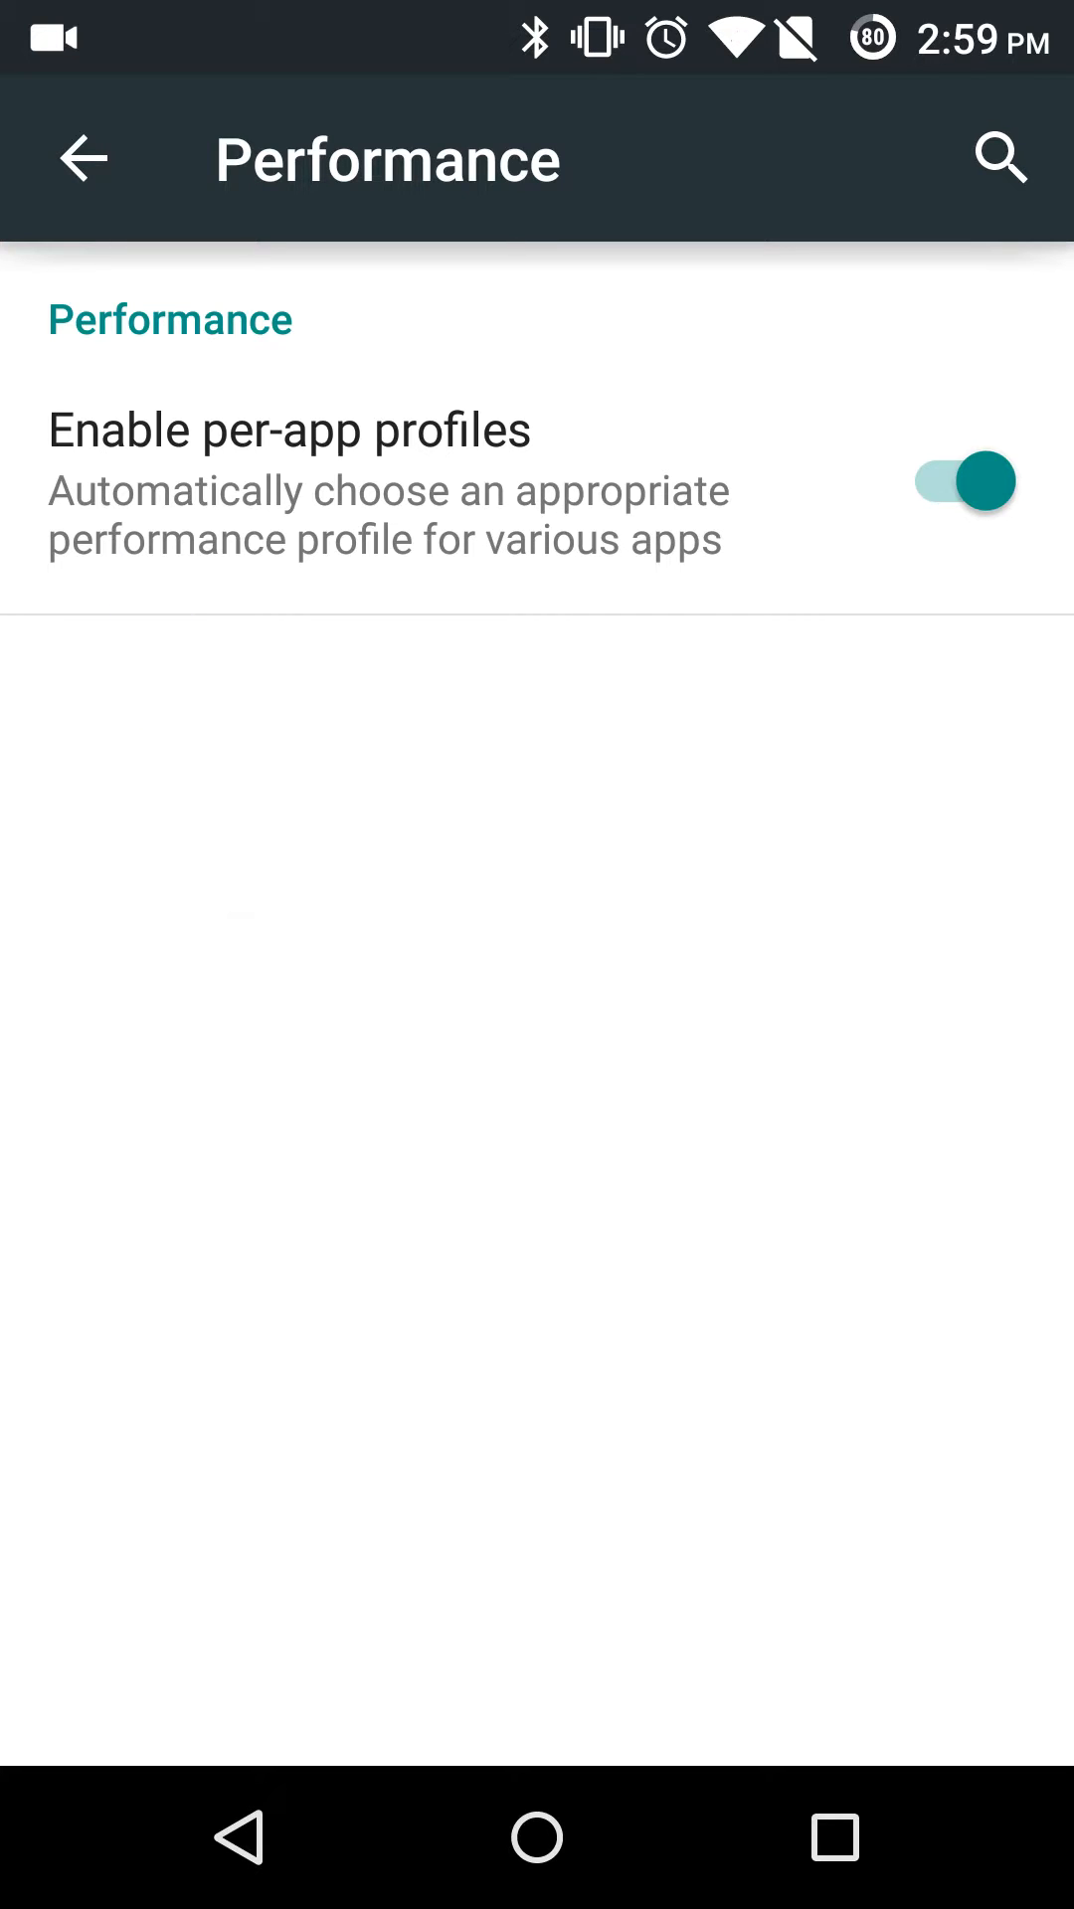
{"action": "left_click", "coordinate": [80, 159]}
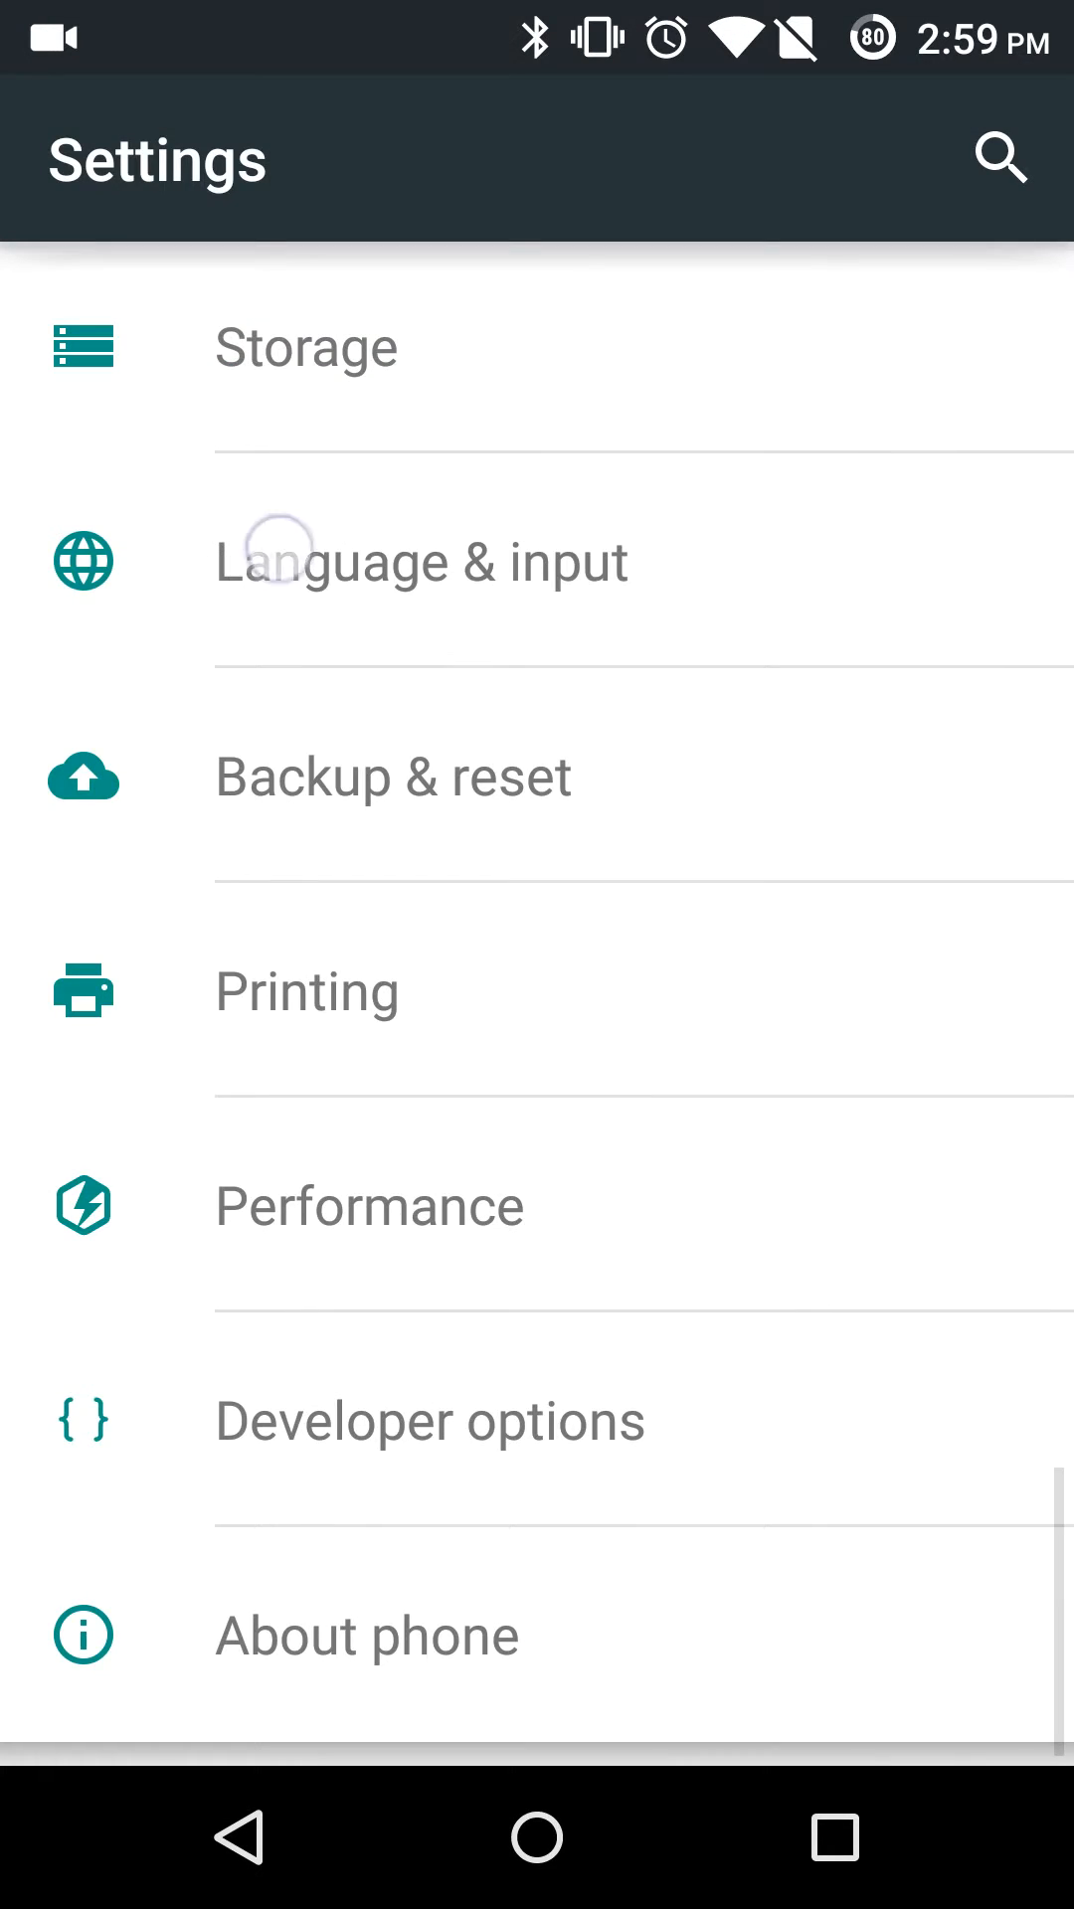
{"action": "scroll", "scroll_direction": "up", "scroll_amount": 3}
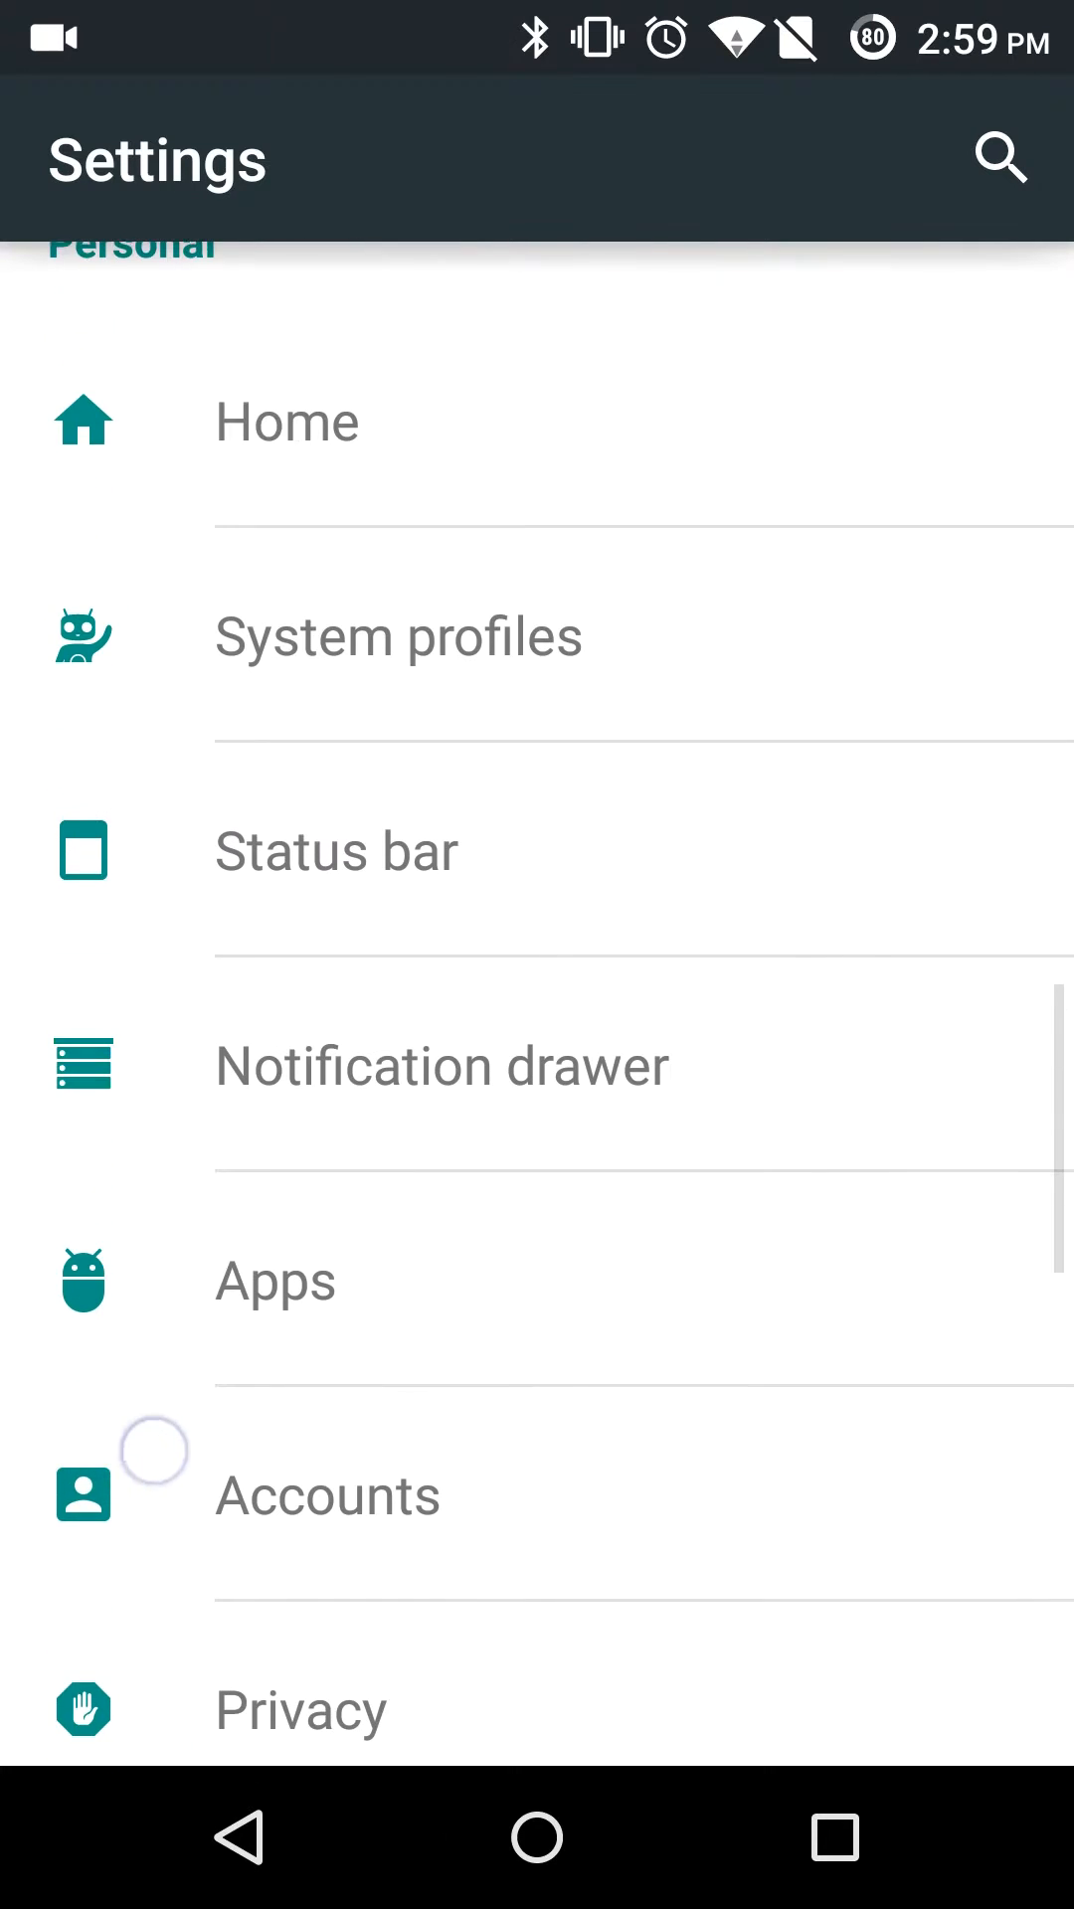
{"action": "scroll", "scroll_direction": "down", "scroll_amount": 3}
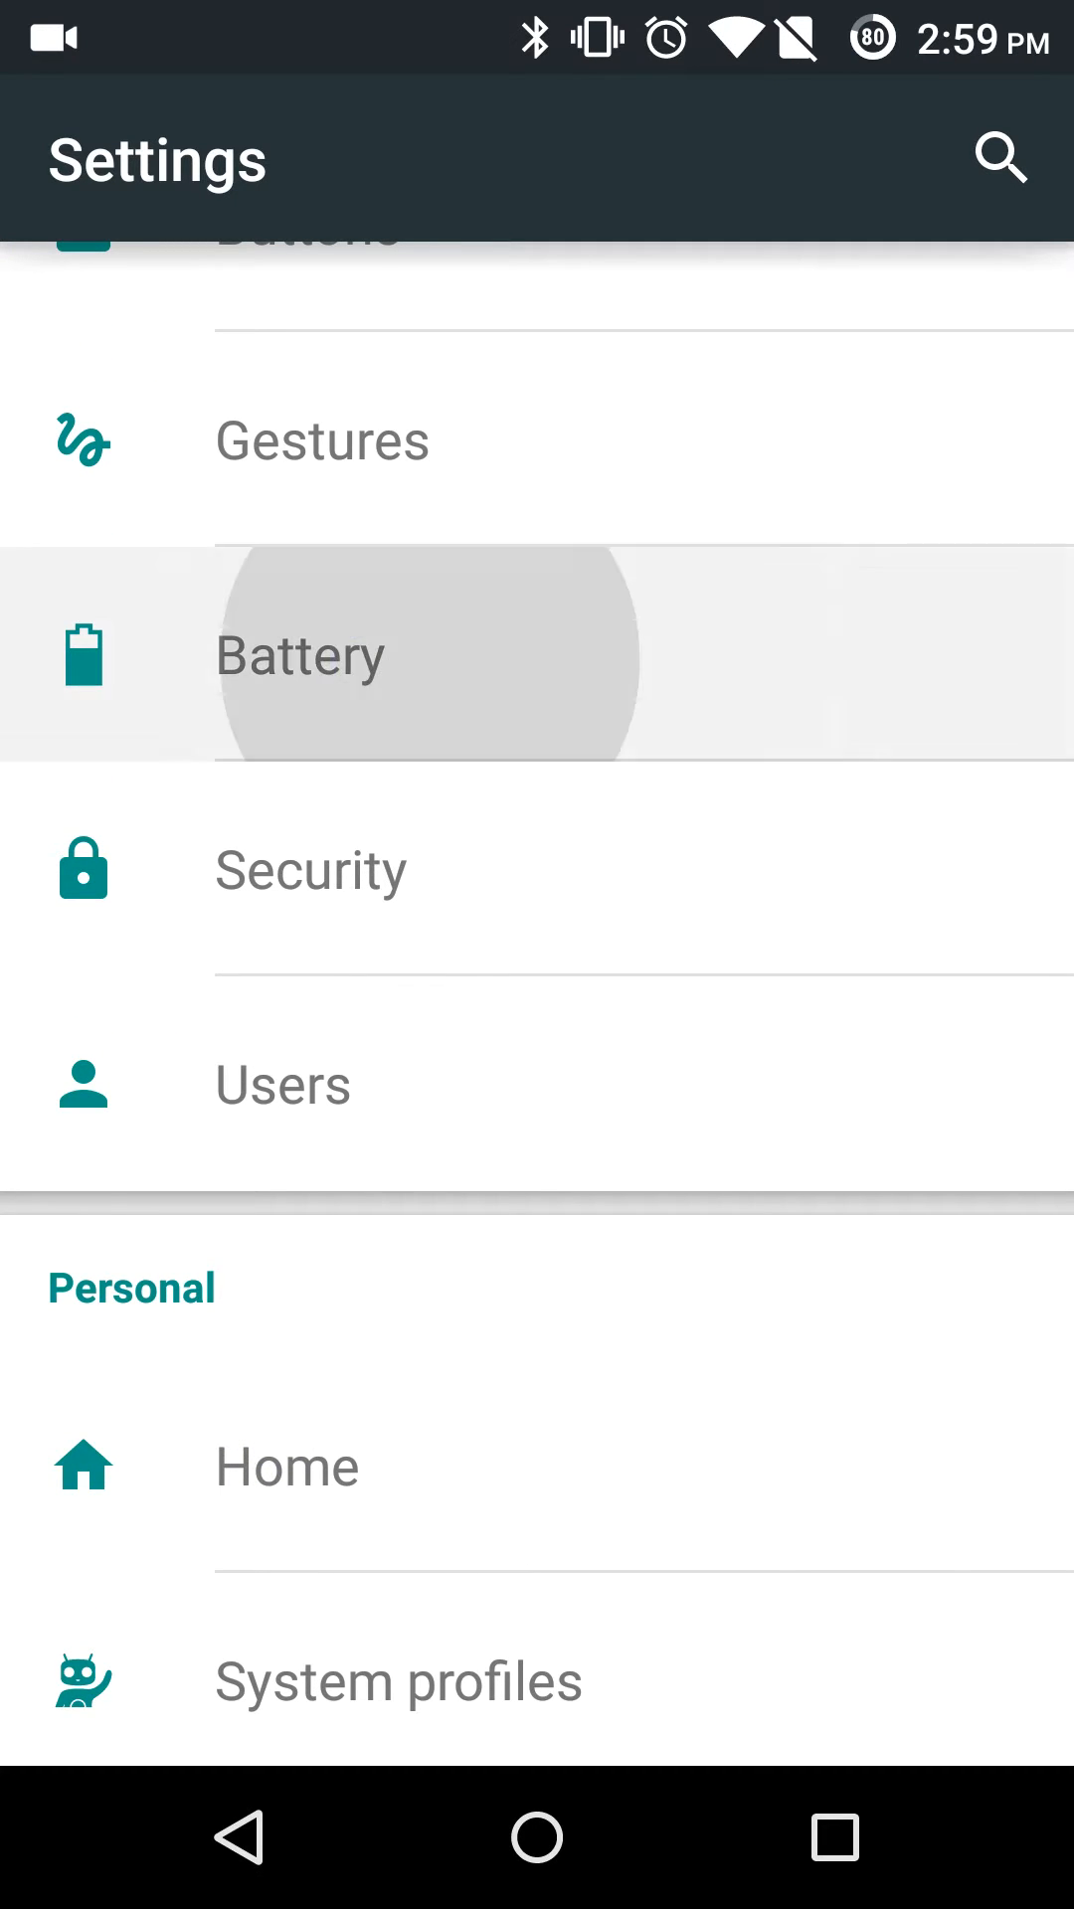
{"action": "left_click", "coordinate": [298, 654]}
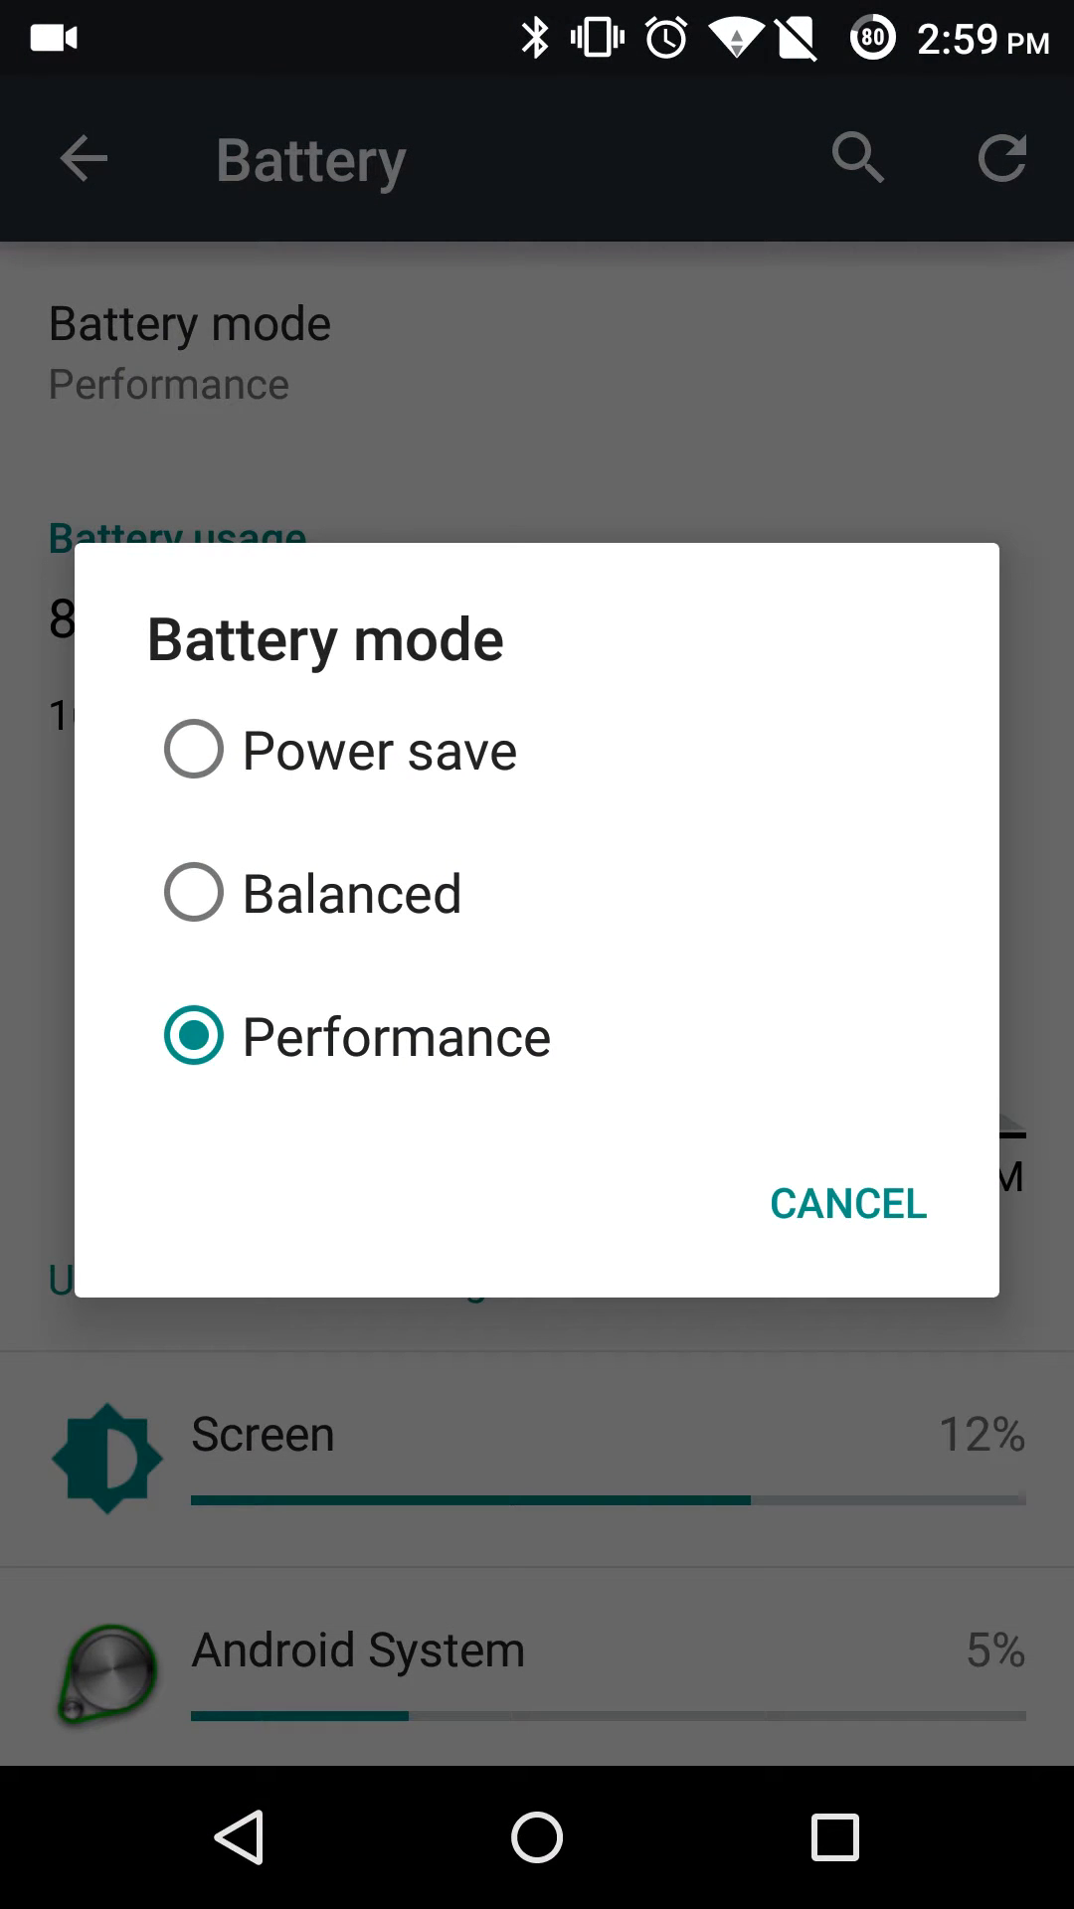
Step: Set the battery mode to Balanced, then change it to Power save
{"action": "left_click", "coordinate": [847, 1204]}
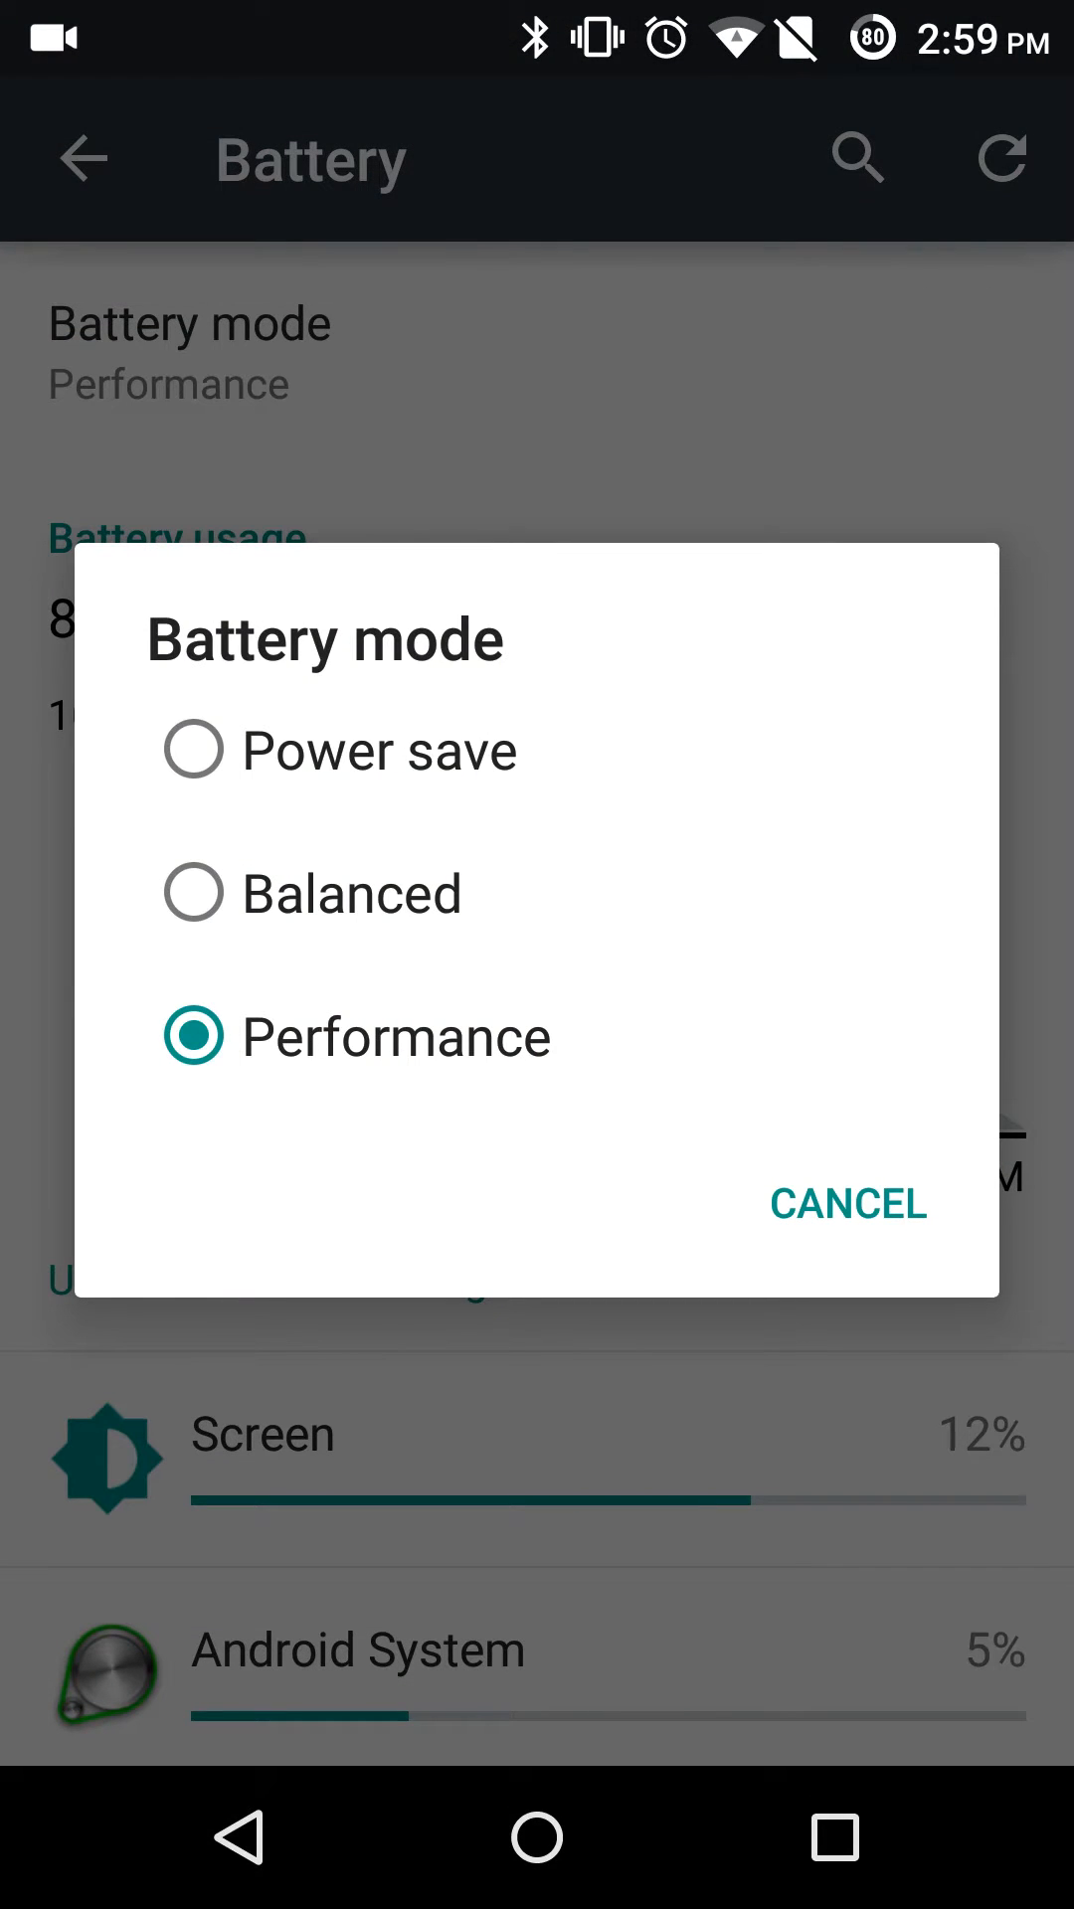
{"action": "left_click", "coordinate": [193, 893]}
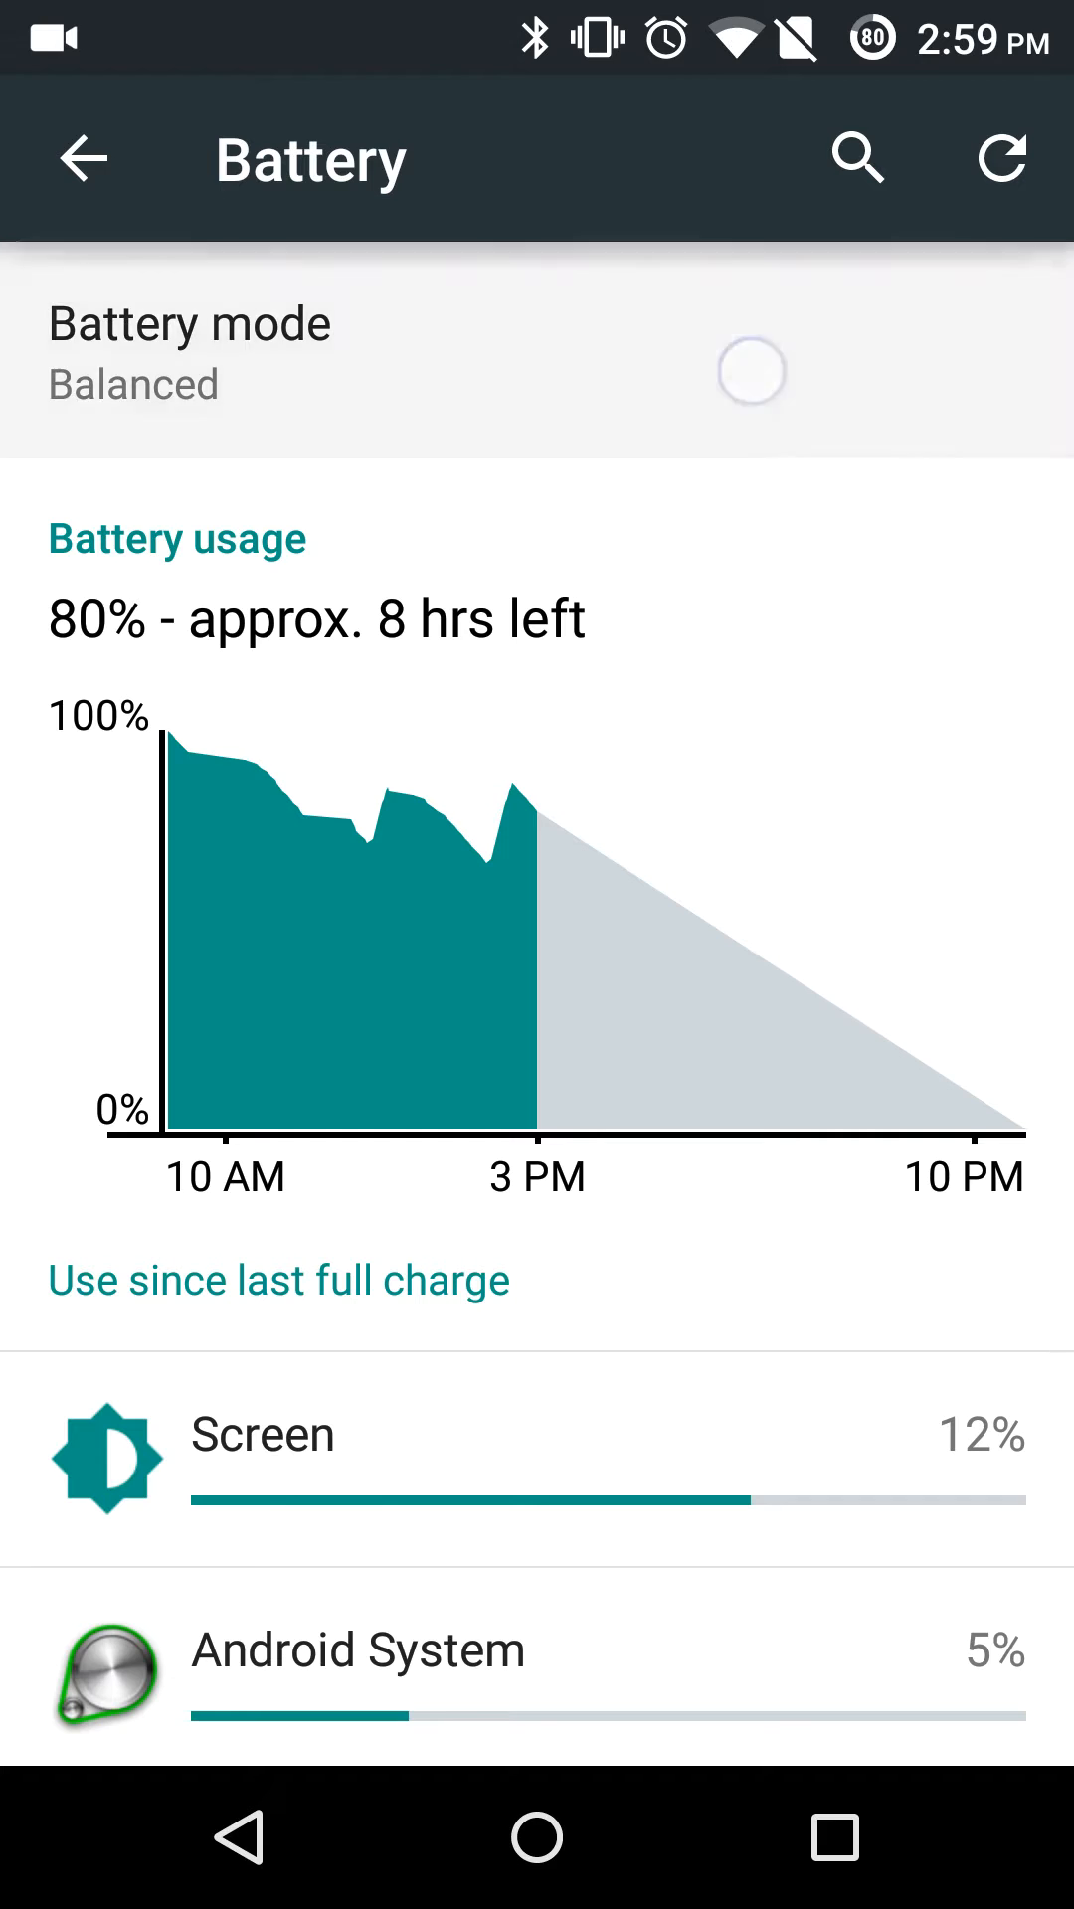
{"action": "left_click", "coordinate": [752, 370]}
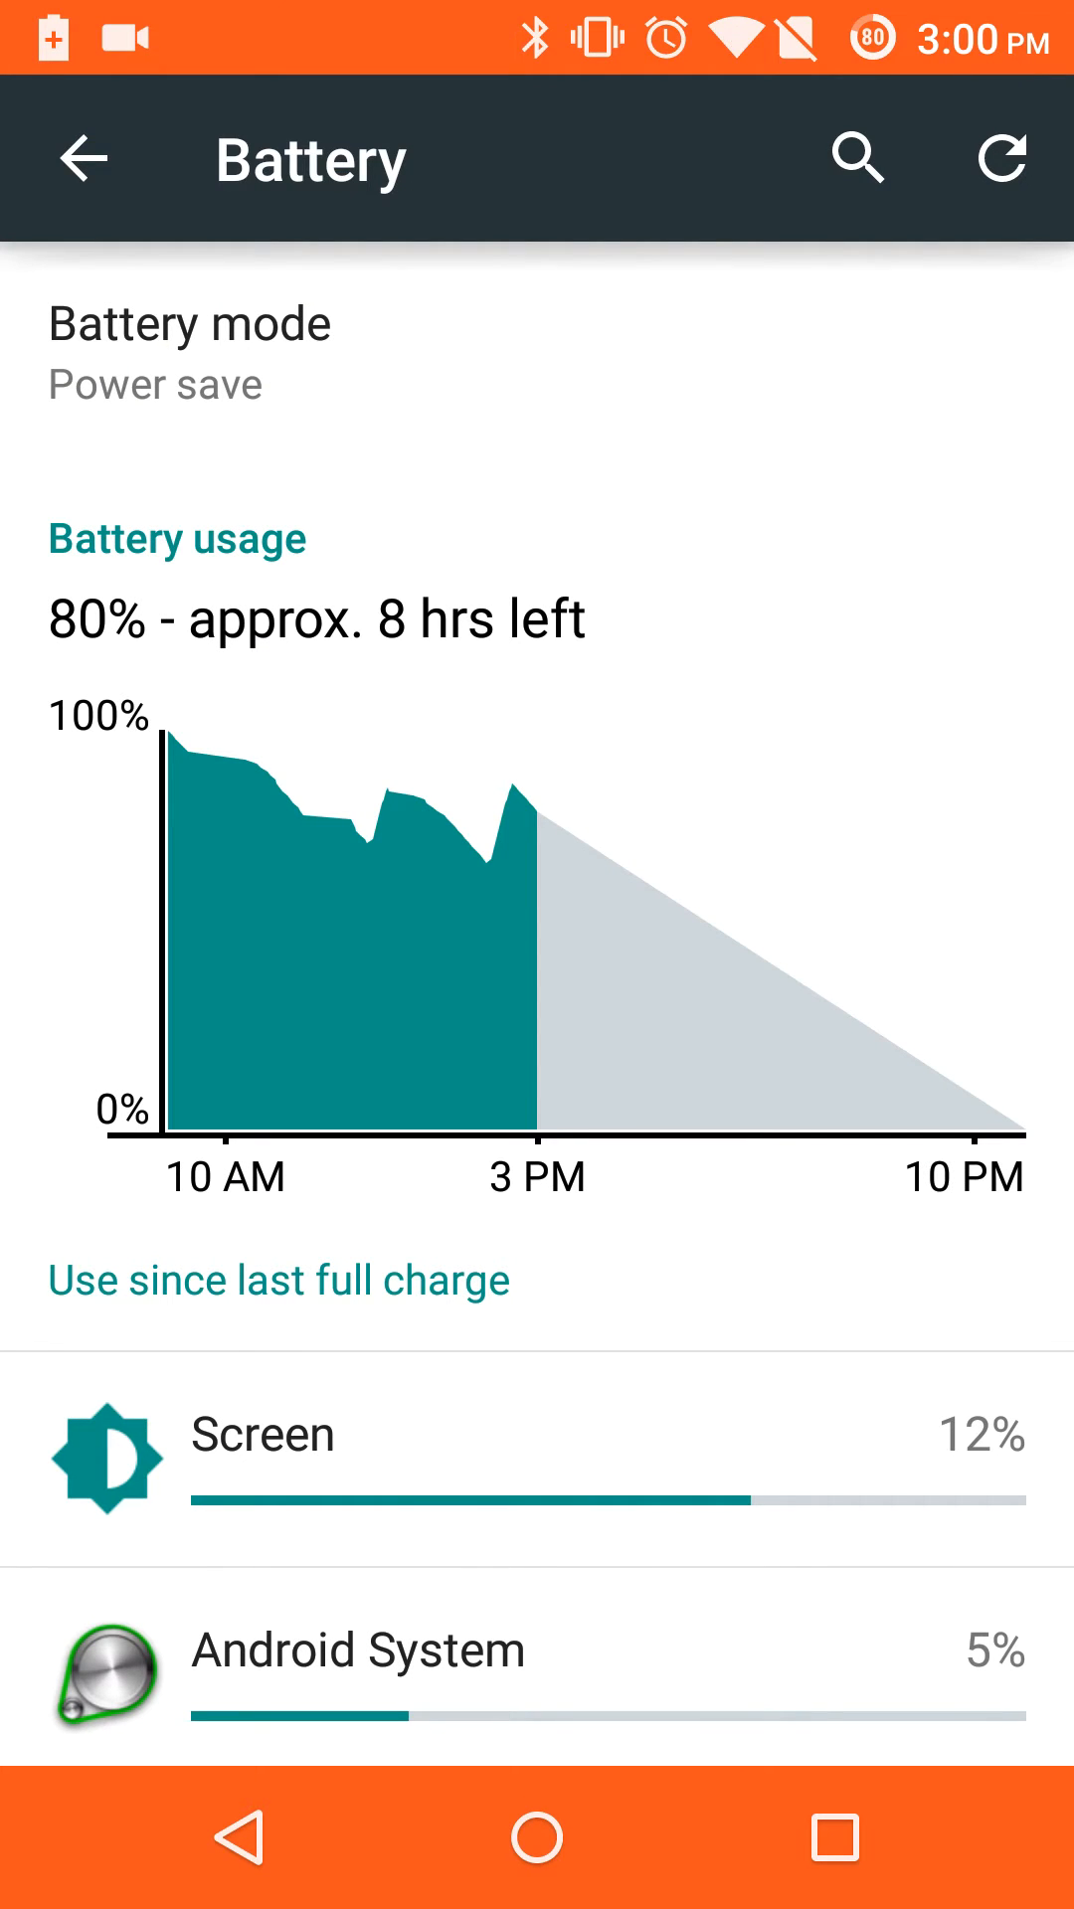
Step: Switch the battery mode back to Balanced and return to the home screen
{"action": "left_click", "coordinate": [189, 354]}
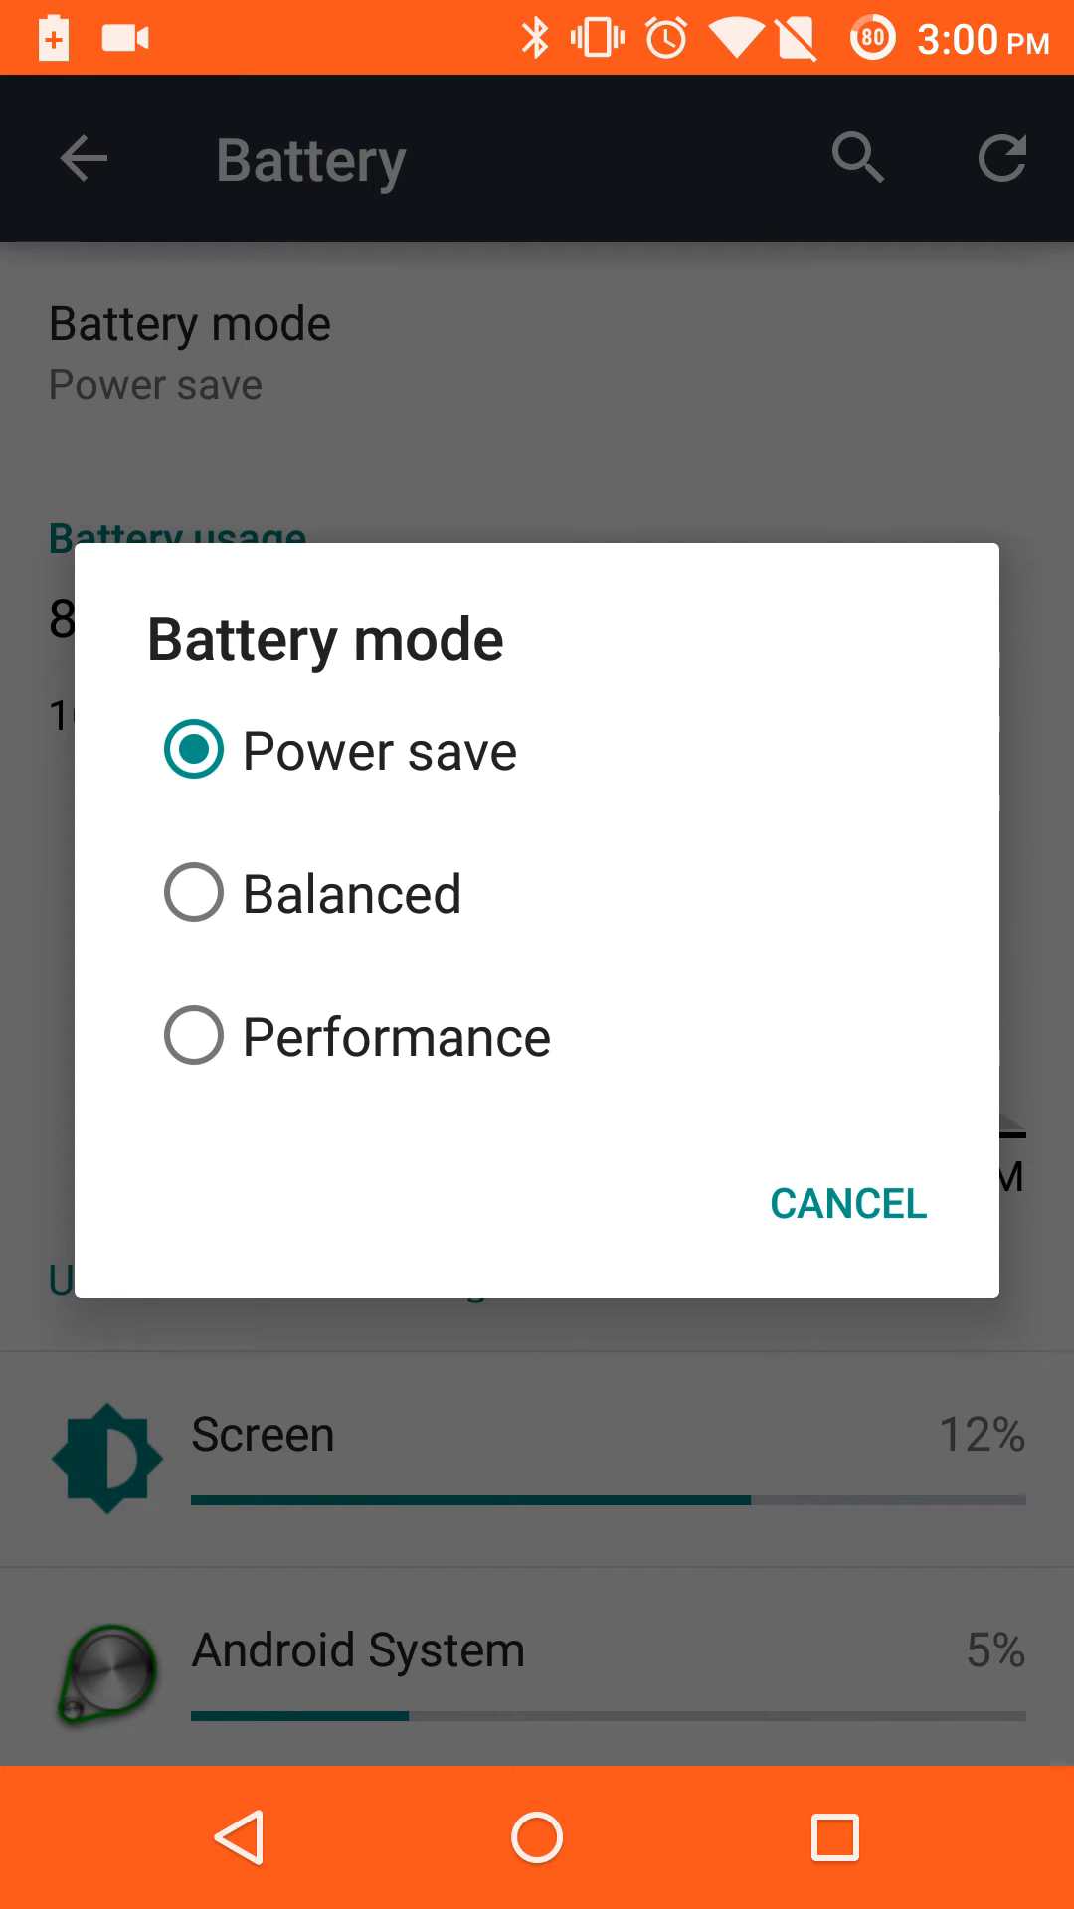
{"action": "left_click", "coordinate": [847, 1203]}
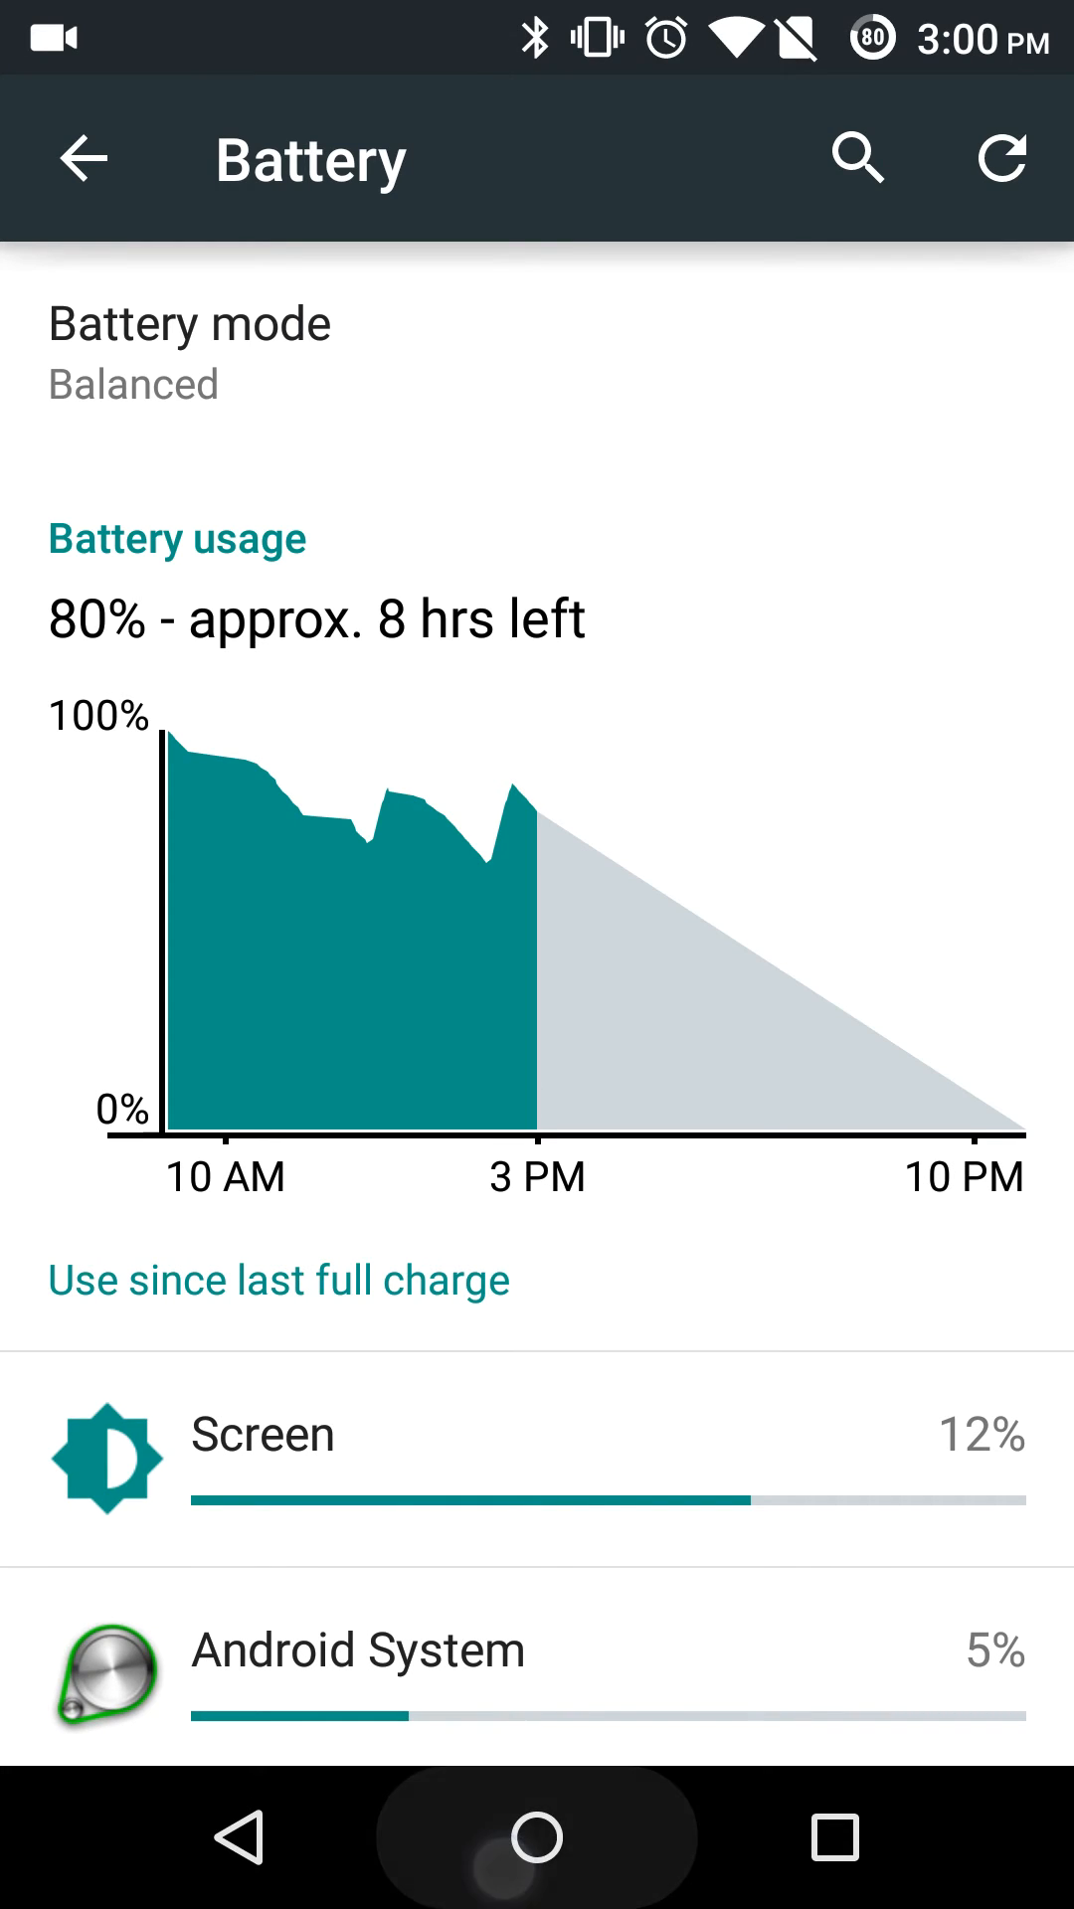
{"action": "left_click", "coordinate": [537, 1838]}
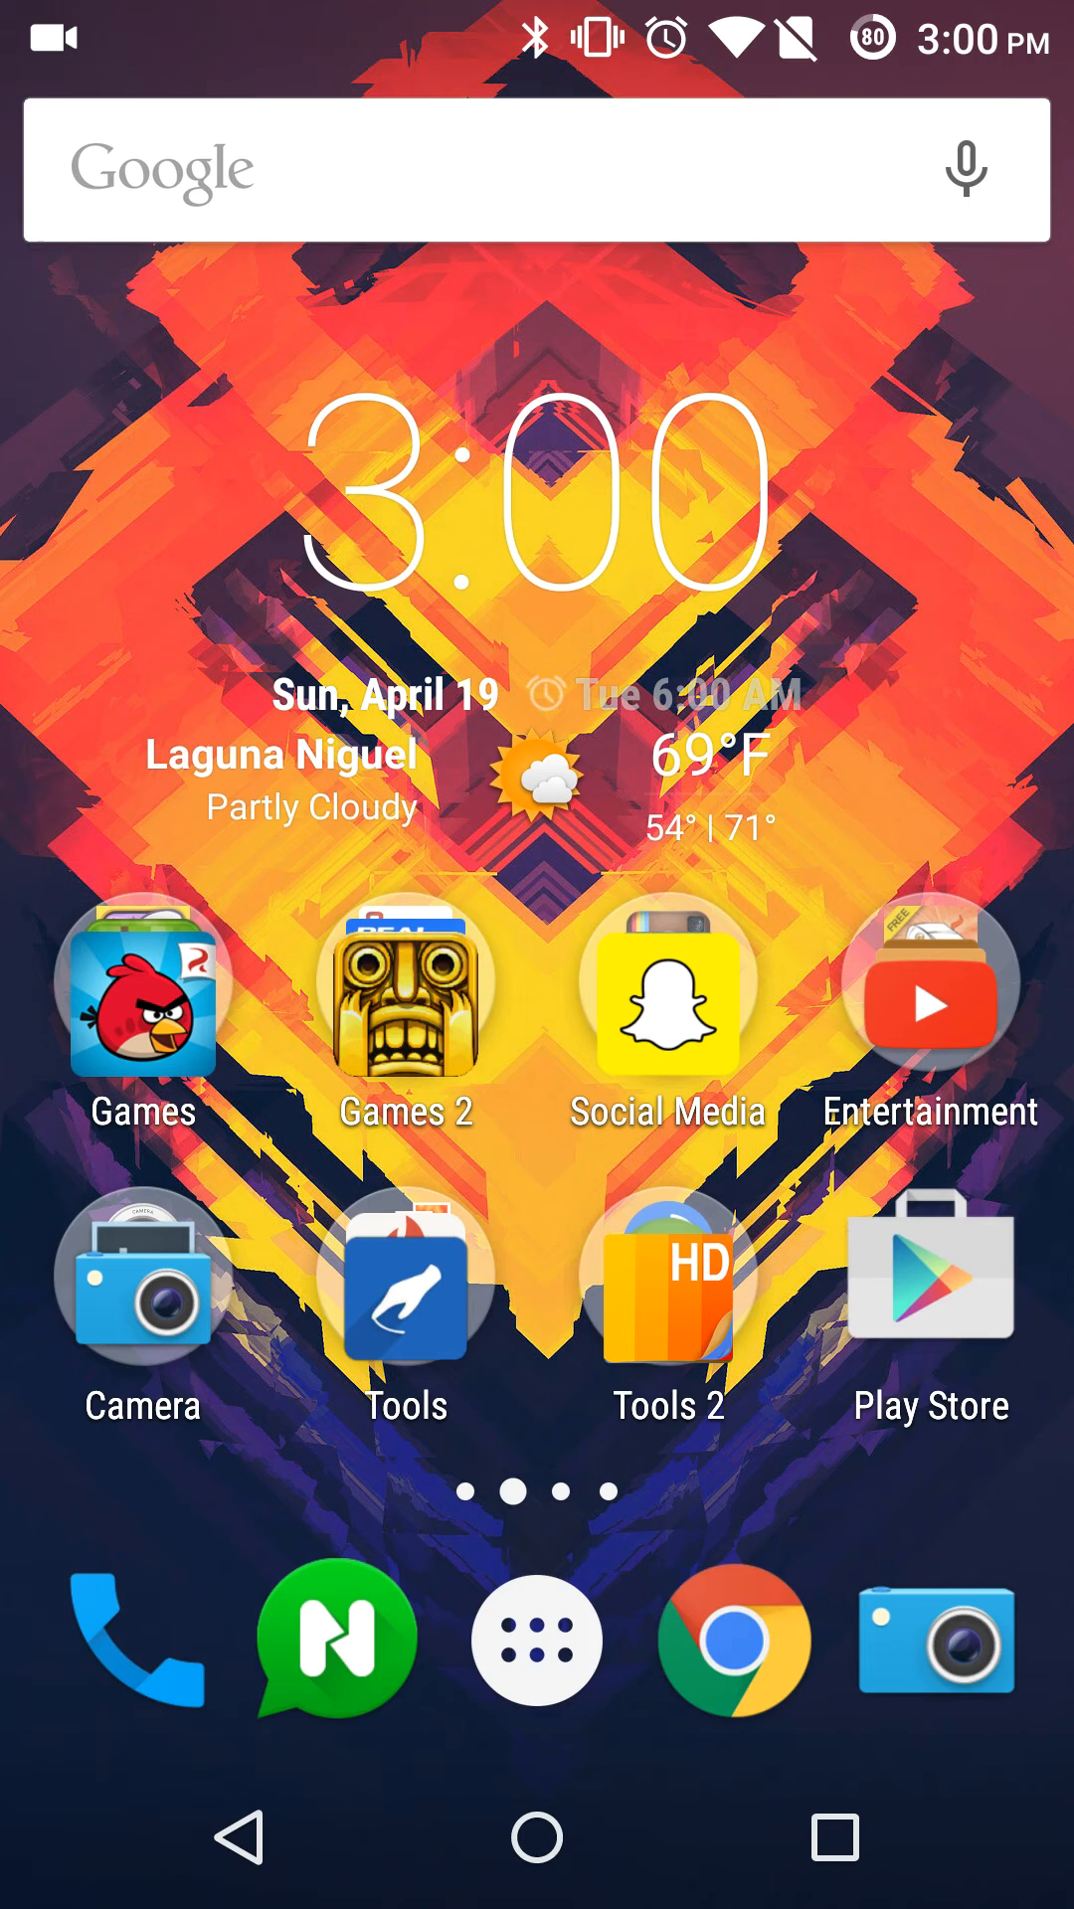